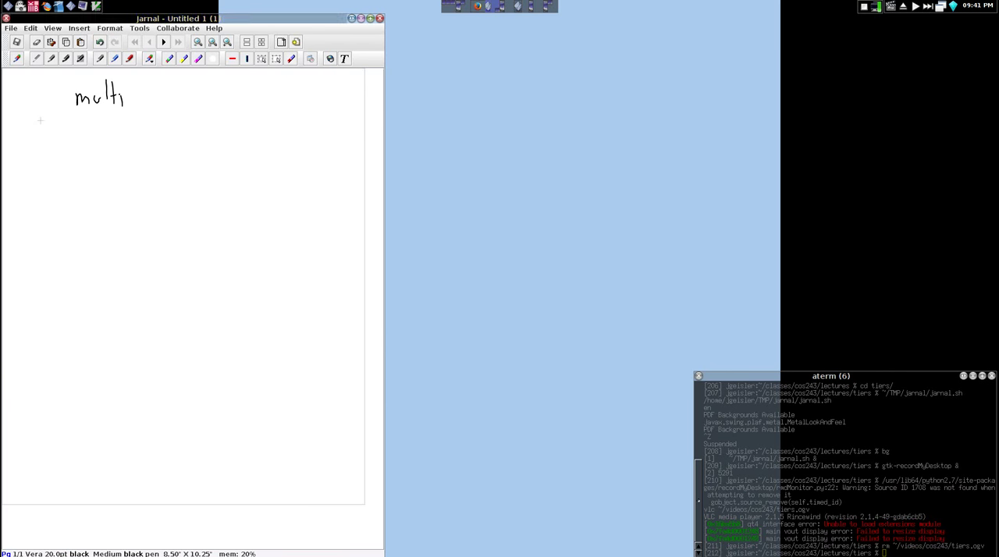
Handwrite and underline 'multi-tiered' at the top, then start a dot below it.
drag(125, 98, 172, 100)
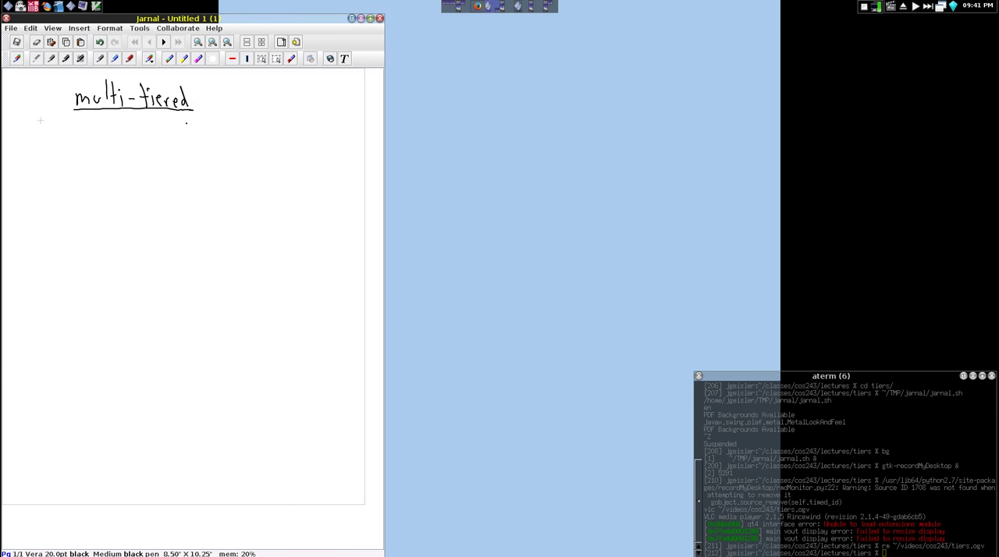
click(75, 145)
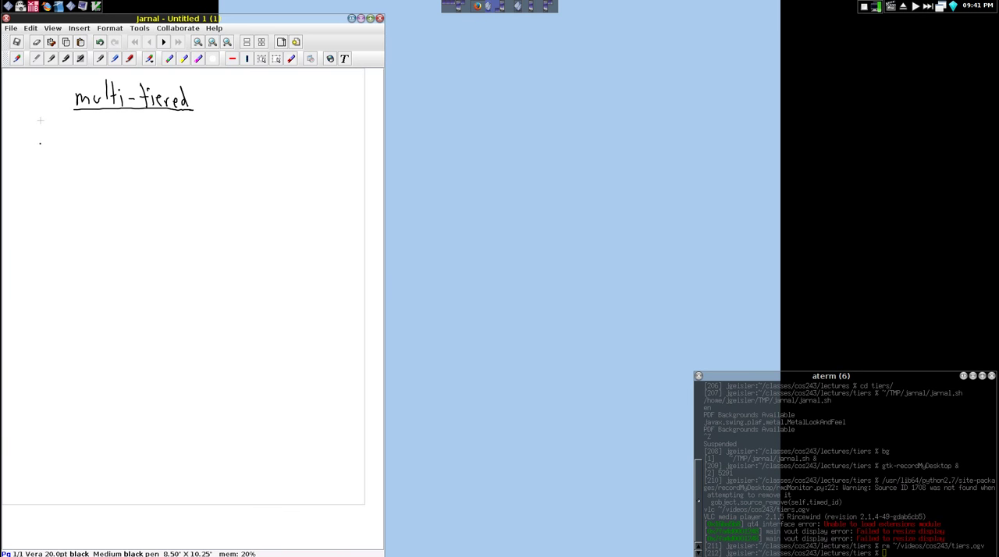
Write 'client-server' and sketch boxes C and S joined by arrows both ways.
drag(35, 140, 69, 144)
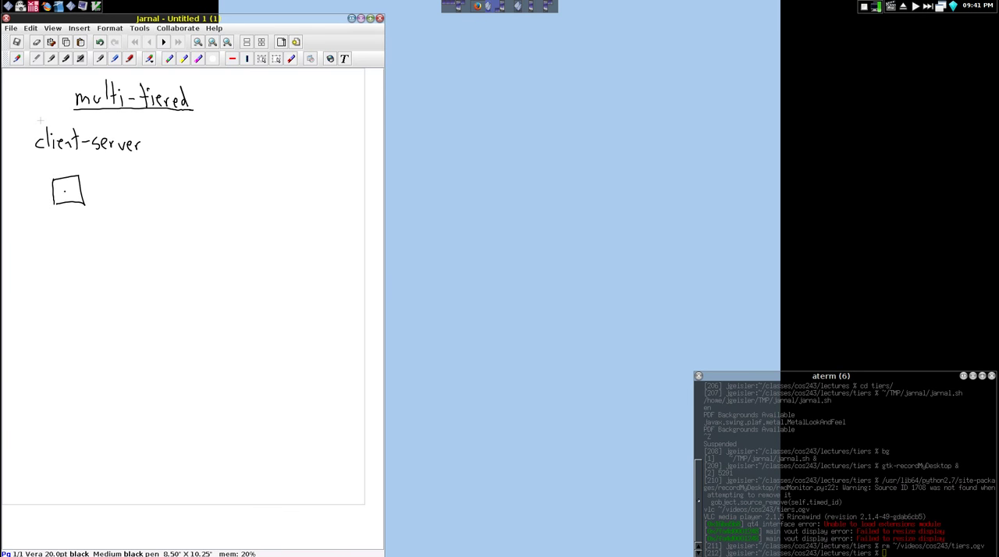
text(c)
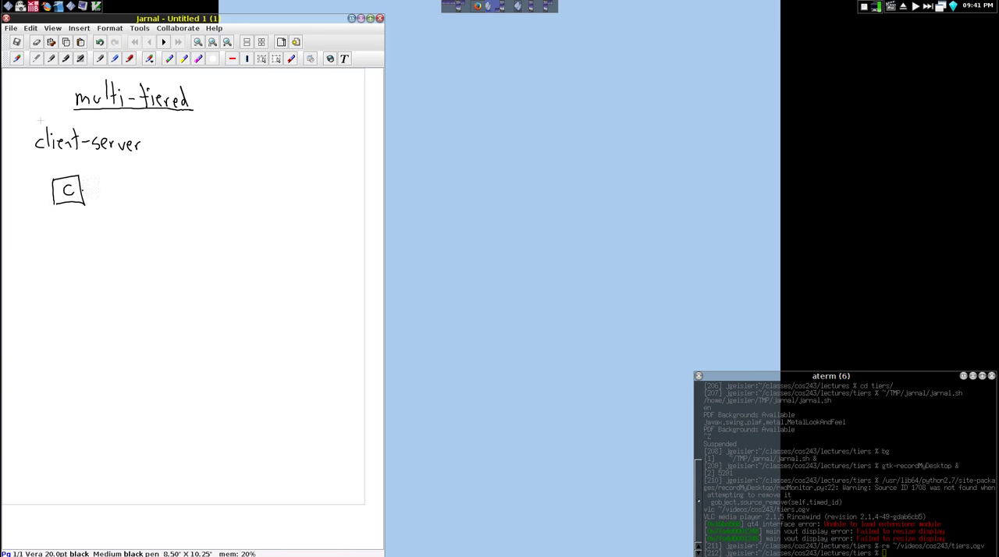
drag(86, 187, 152, 181)
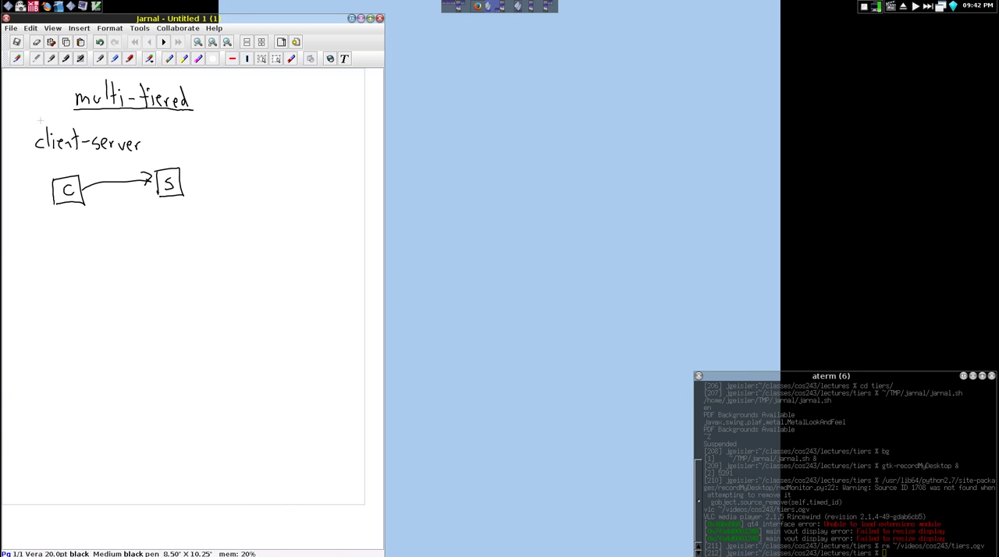
drag(86, 199, 156, 195)
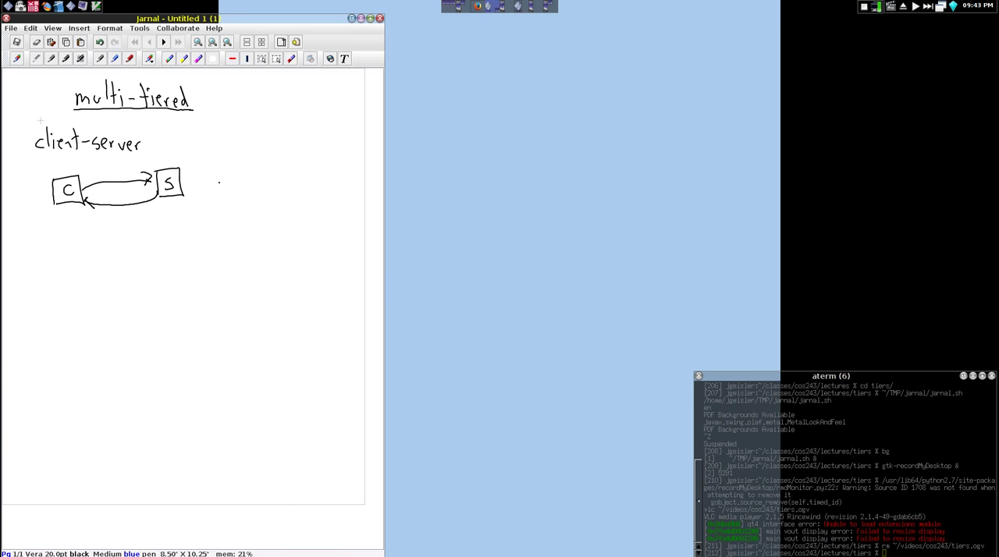
Draw a blue database cylinder right of box S and label it DB.
drag(218, 183, 228, 177)
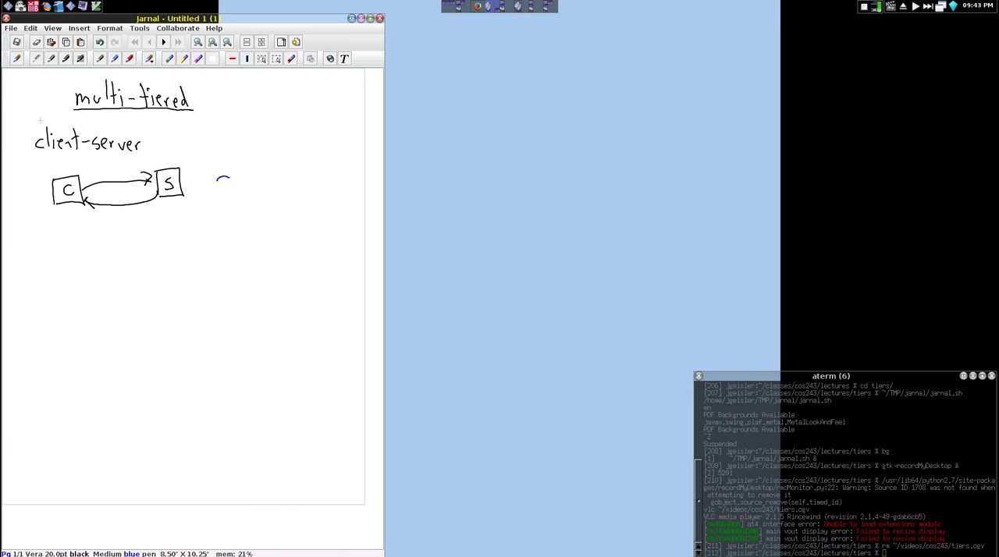
drag(234, 180, 216, 223)
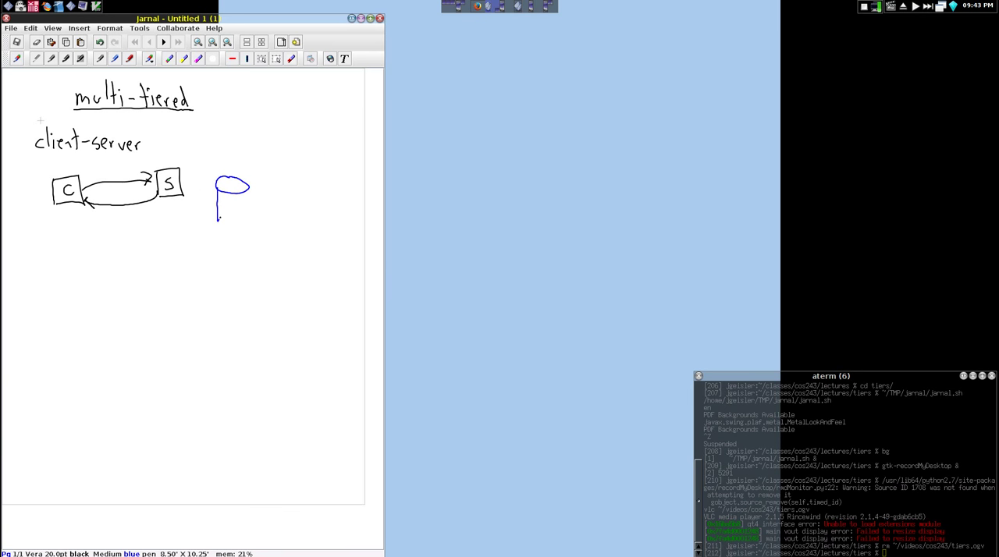
drag(218, 219, 253, 211)
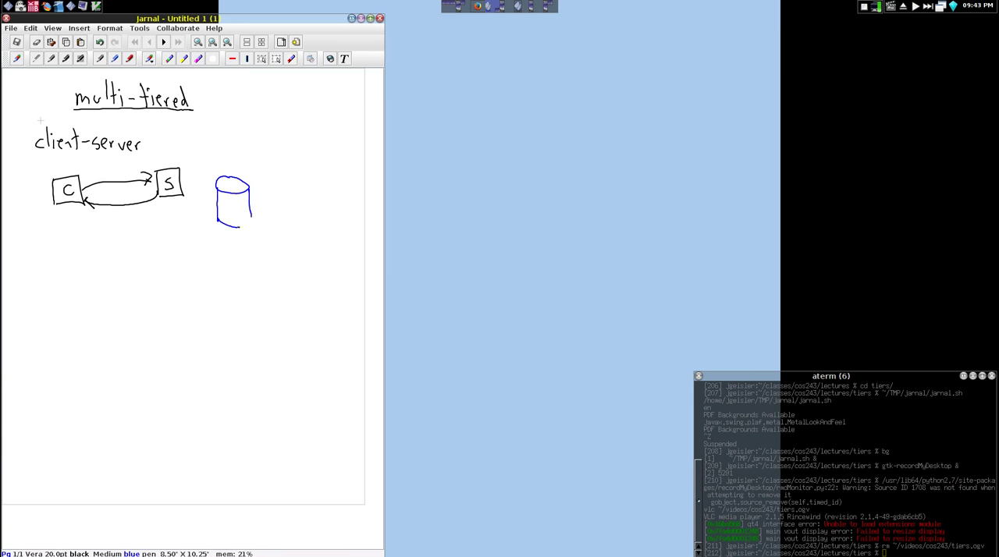
drag(225, 201, 242, 209)
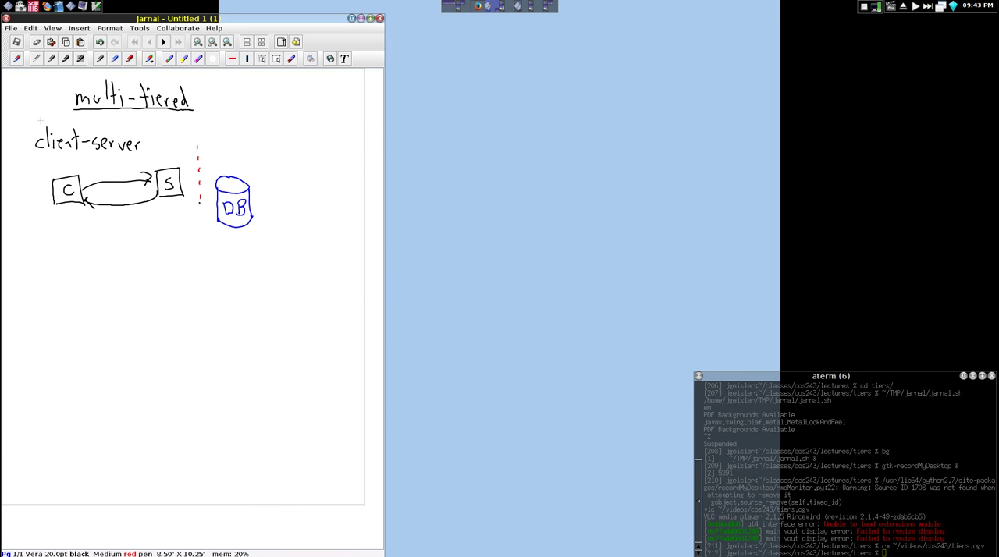
Lengthen the red dashed line and label it 'logical' above and 'Physical' below.
drag(200, 211, 200, 242)
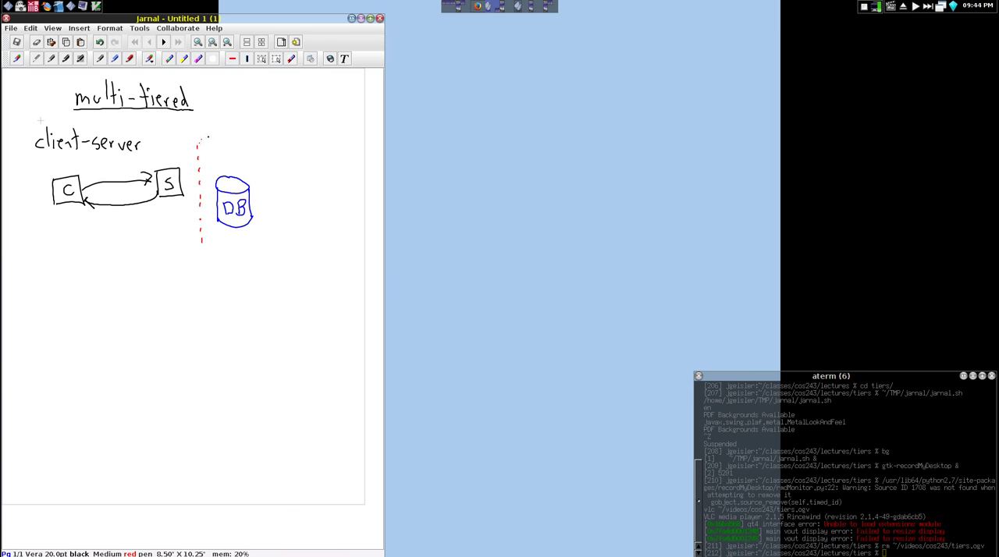
drag(187, 128, 217, 144)
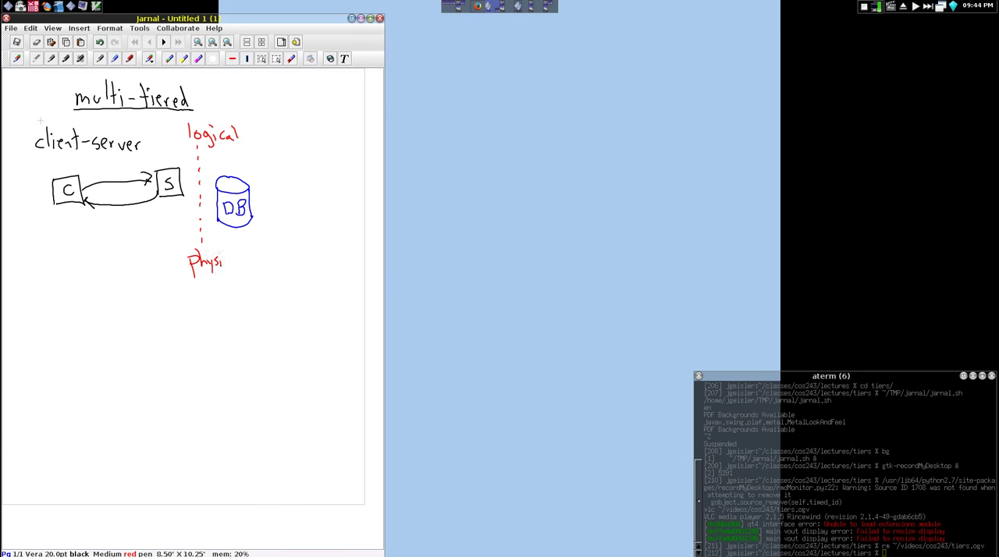
drag(219, 262, 250, 262)
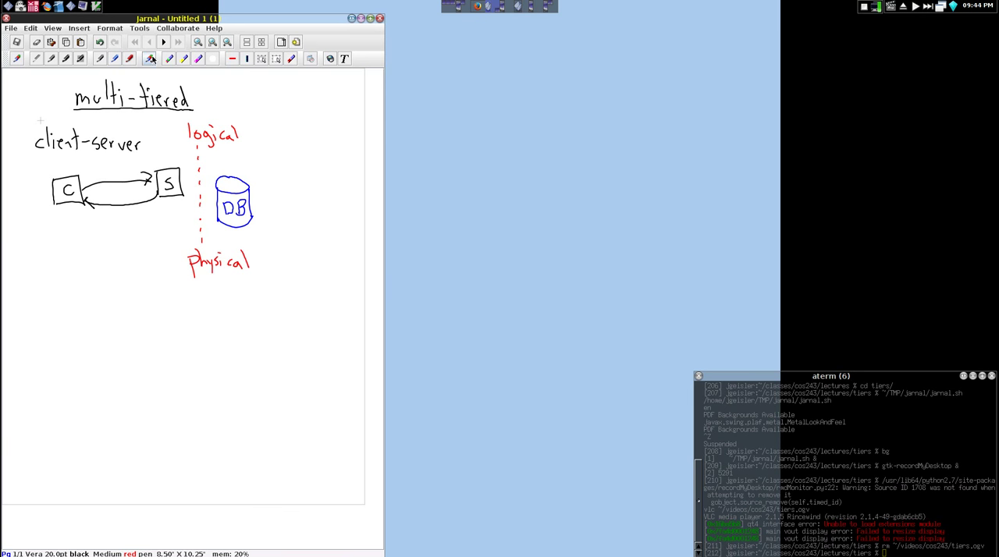
click(149, 58)
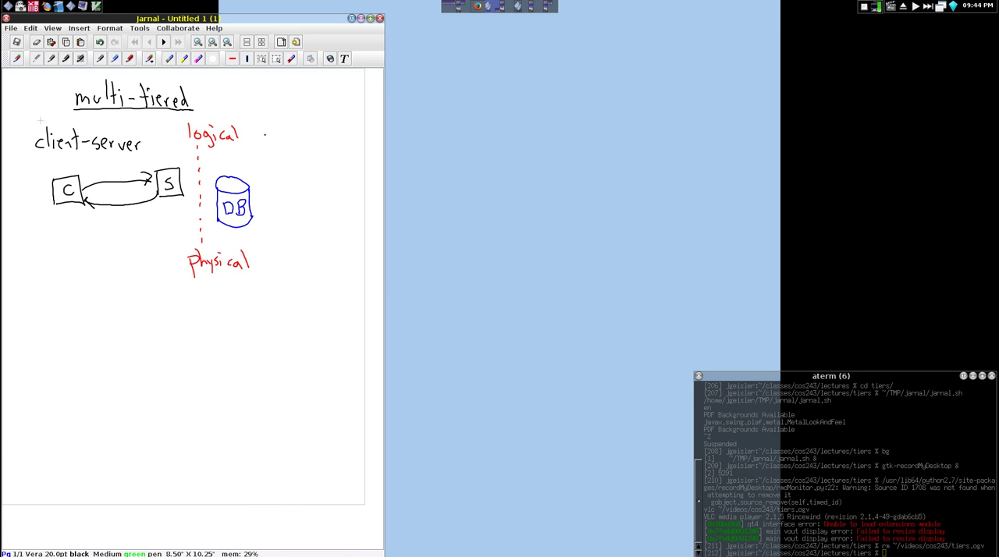
Write green notes 'server & DB' and 'same machine' beside the divider.
text(Se)
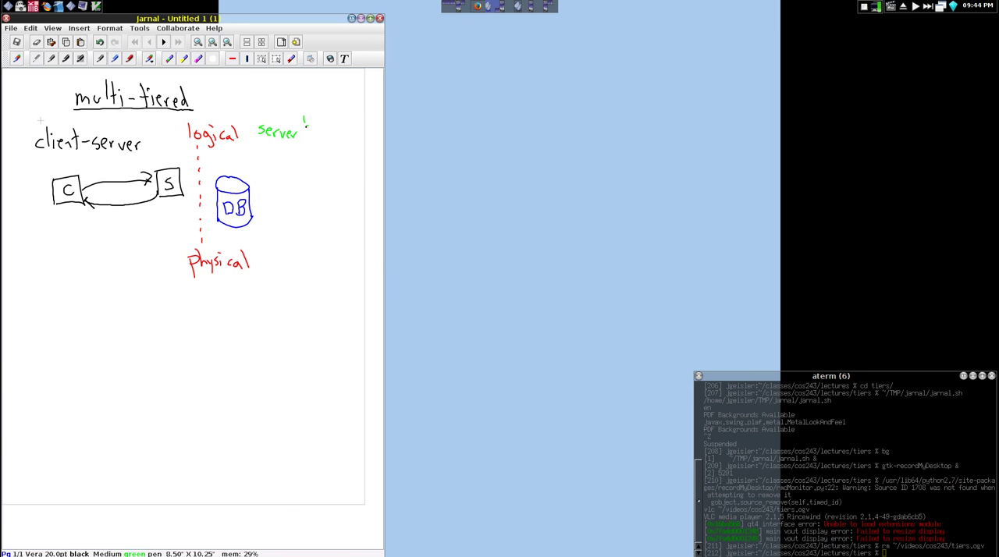
drag(308, 134, 334, 139)
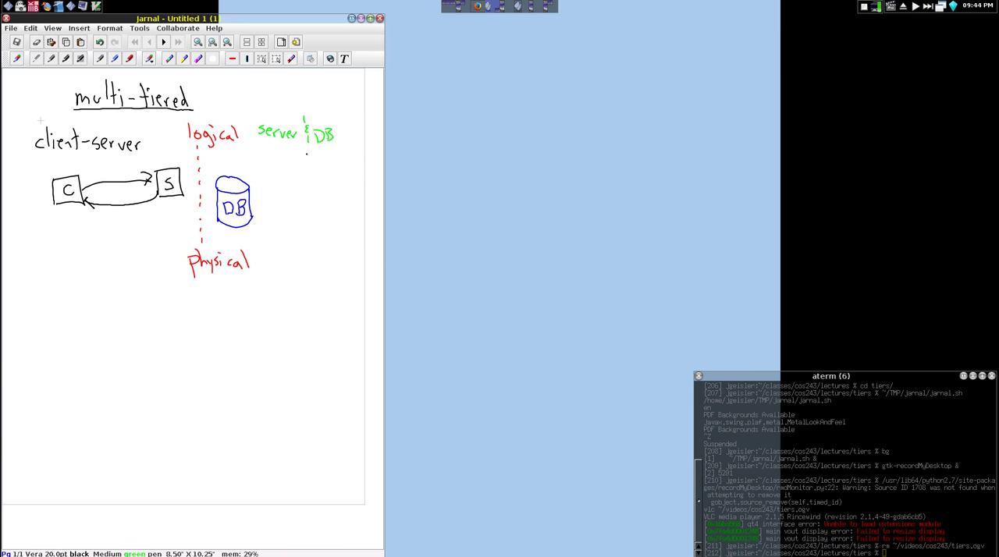
drag(269, 160, 299, 160)
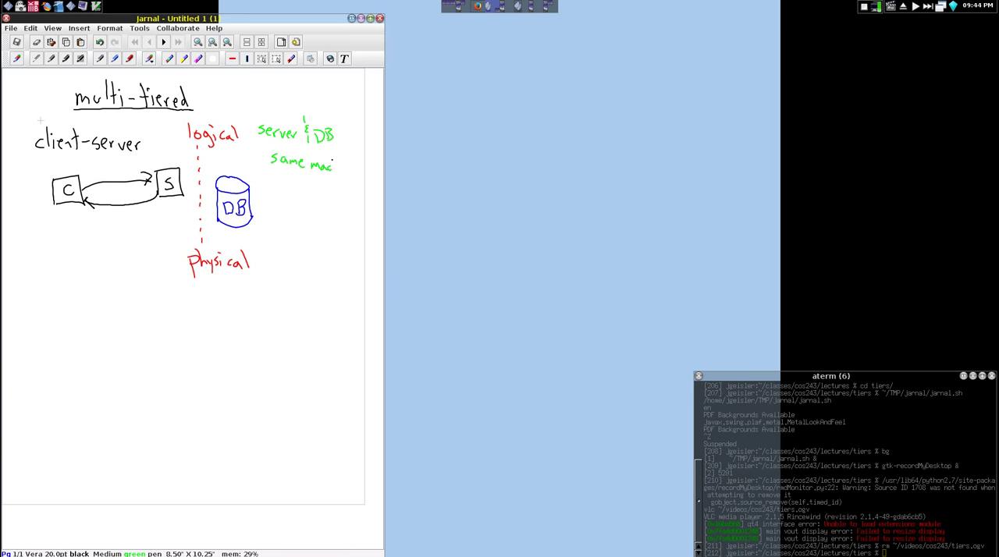
drag(332, 164, 358, 168)
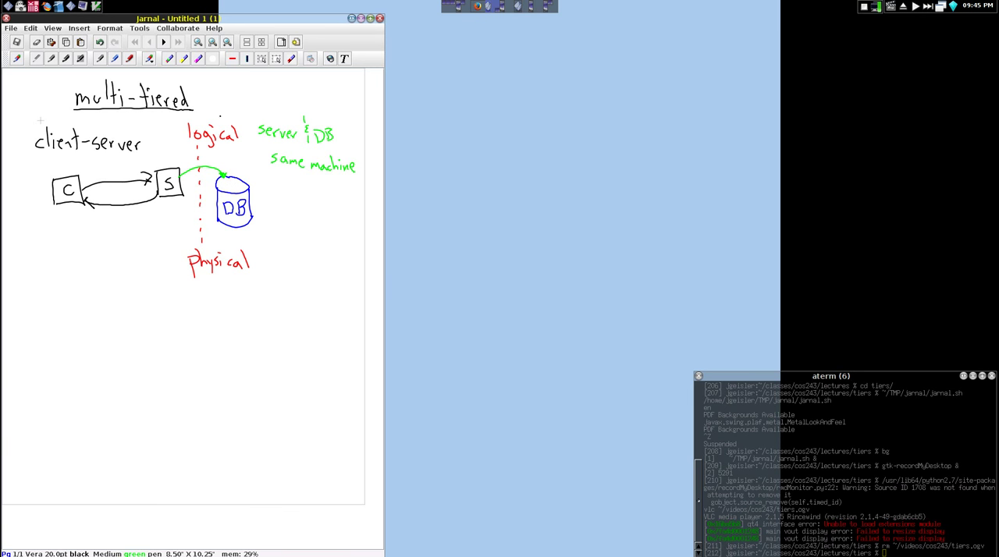
click(149, 59)
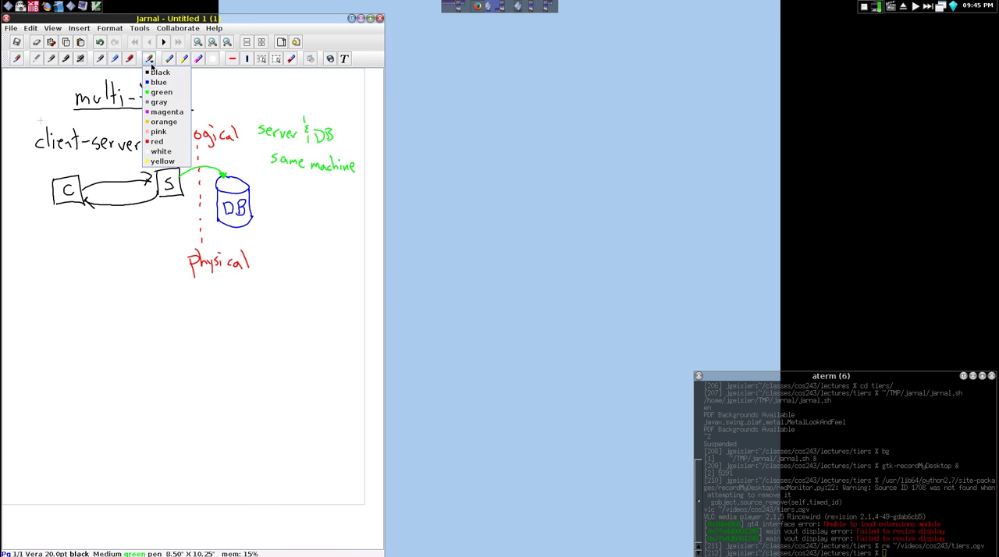
In magenta, write 'server & DB separate machines' and draw an arc from S to DB.
click(166, 111)
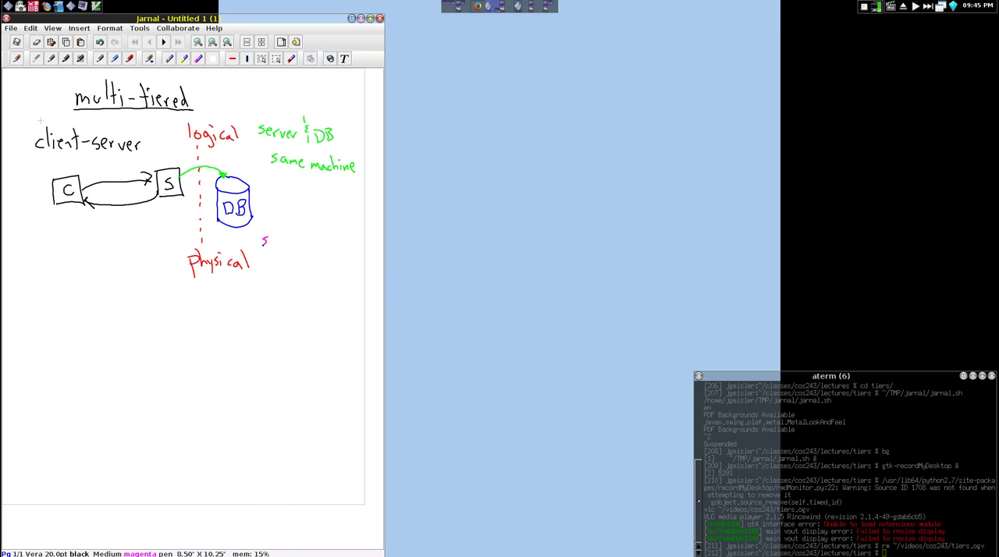
text(server)
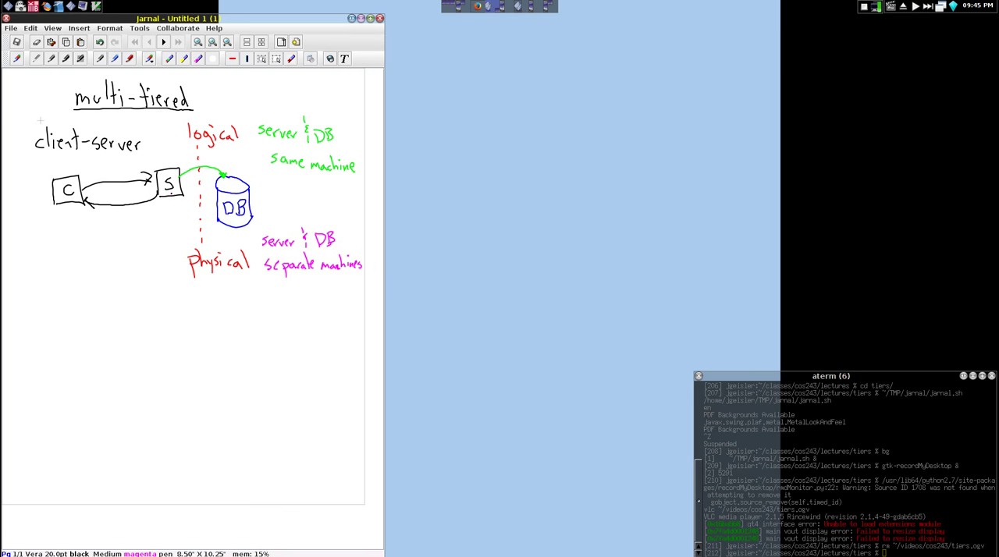
drag(173, 191, 213, 205)
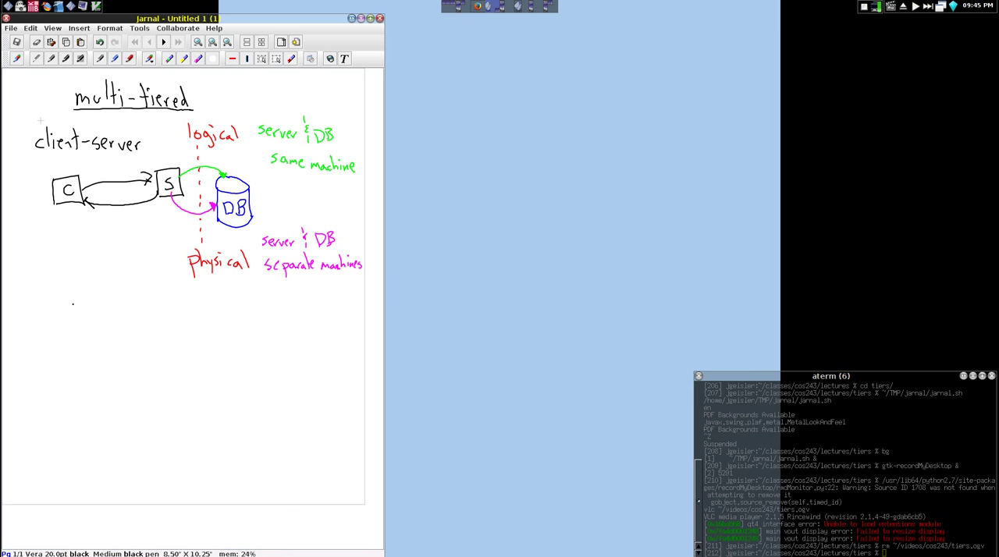
Draw two upward arrows labelled 'presentation logic' and 'application/business logic'.
drag(61, 296, 77, 297)
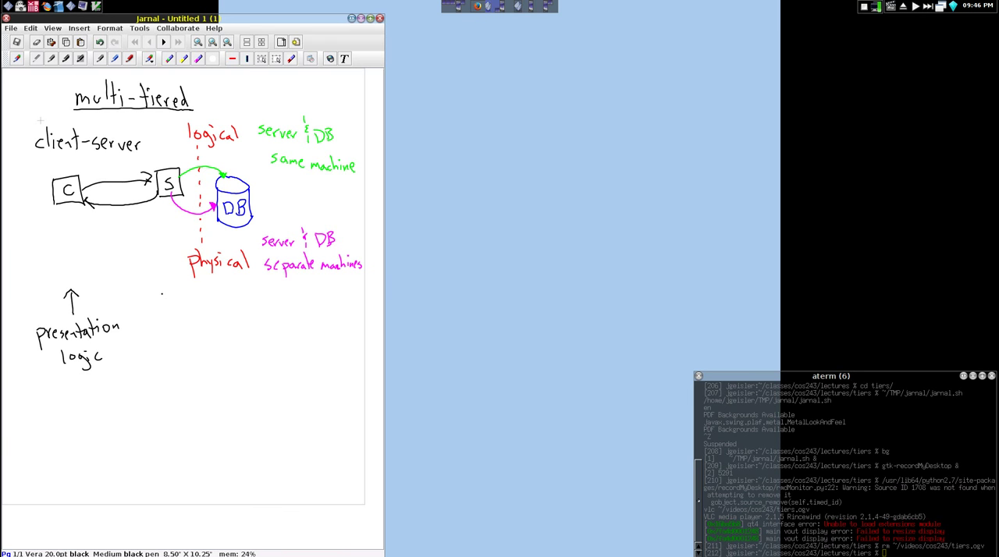
drag(162, 292, 176, 282)
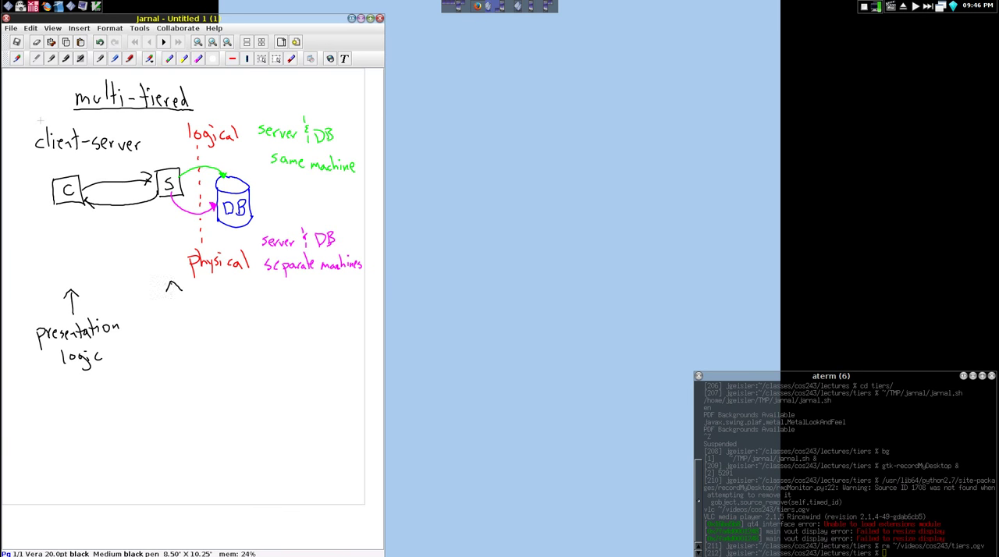
drag(164, 300, 176, 285)
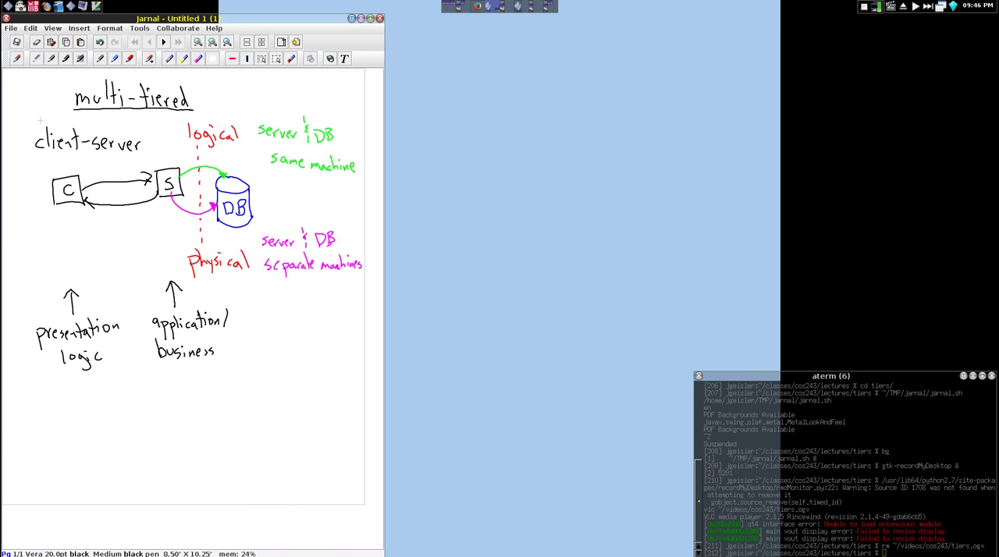
drag(169, 382, 212, 379)
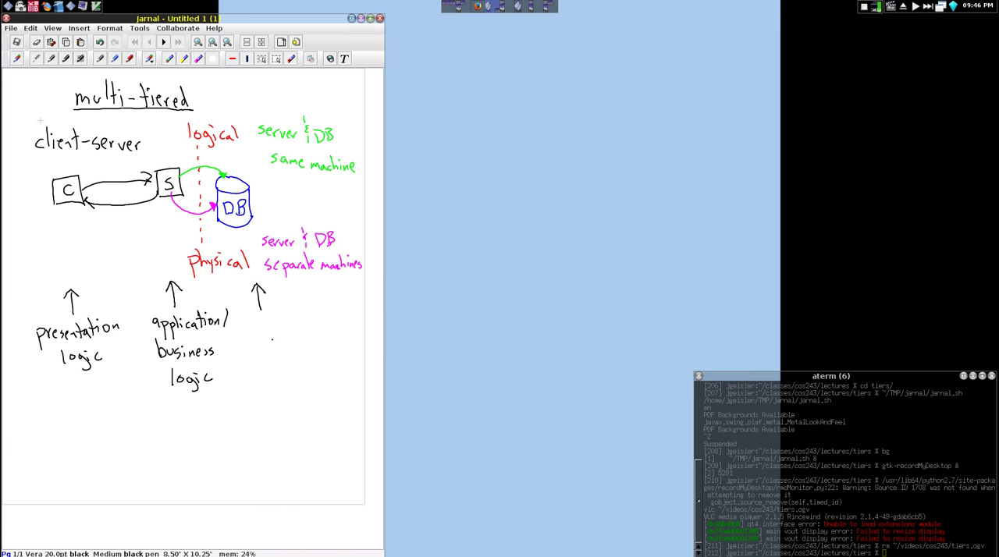
Write 'data logic' under the third upward arrow.
drag(258, 324, 275, 328)
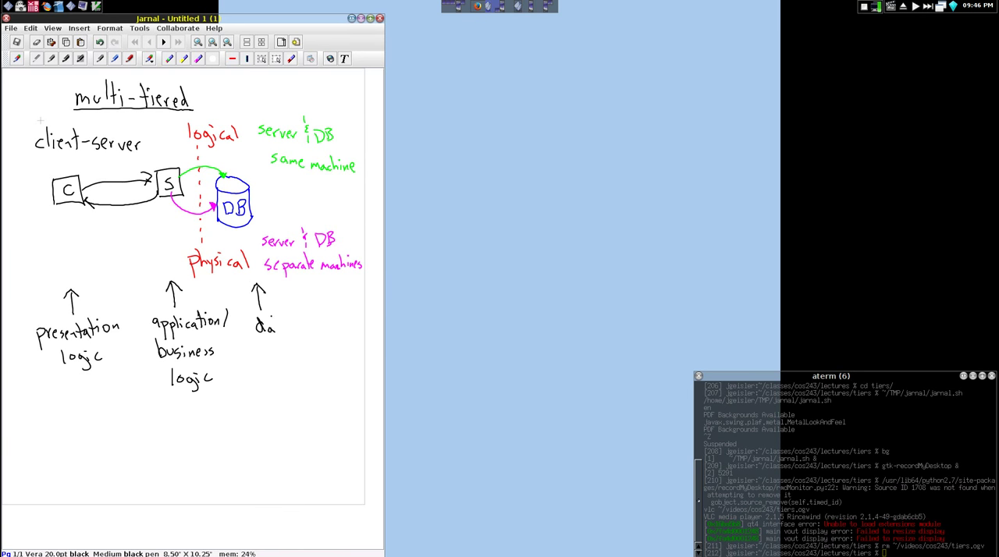
drag(265, 324, 288, 328)
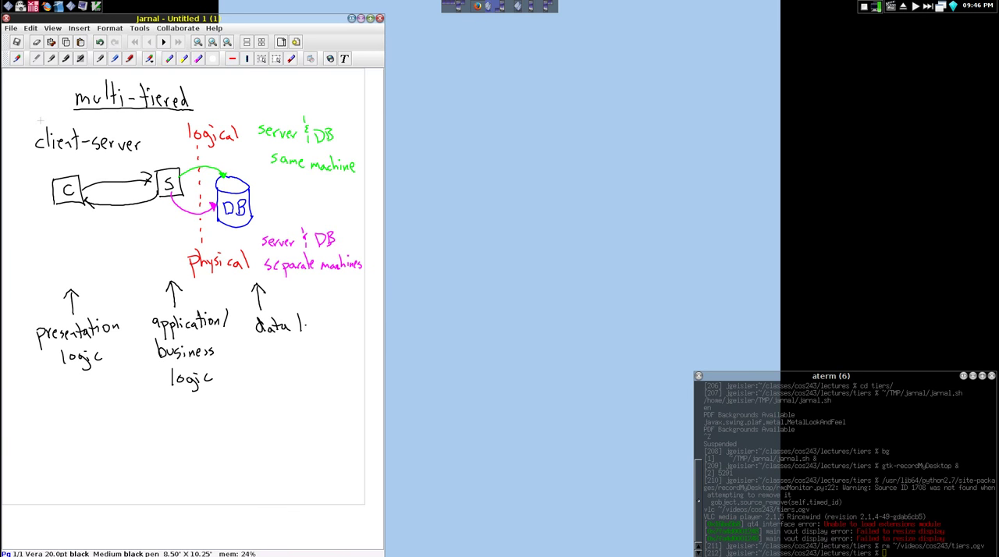
drag(308, 328, 337, 328)
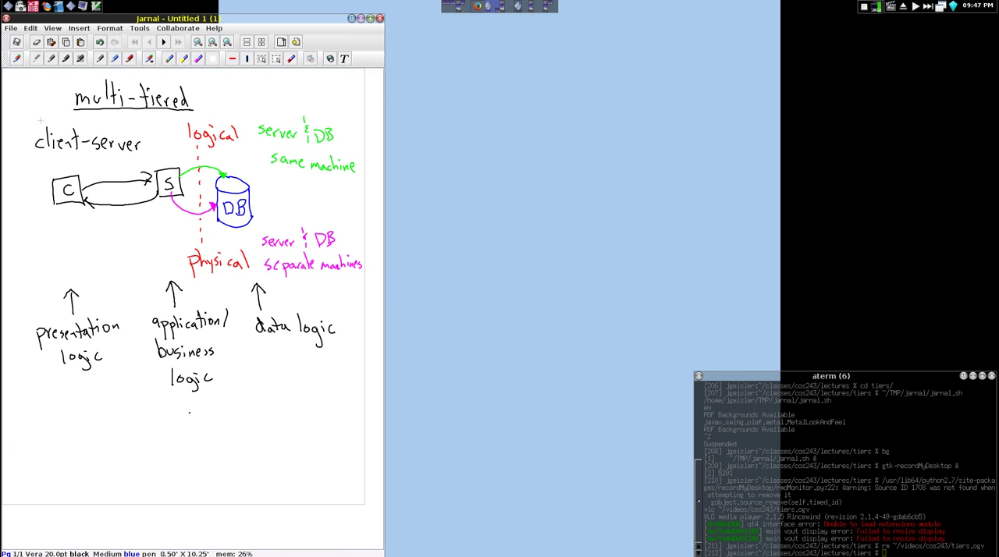
Write blue V, C, M with 'thin' and 'thick', arrowing business logic to M.
drag(193, 409, 181, 437)
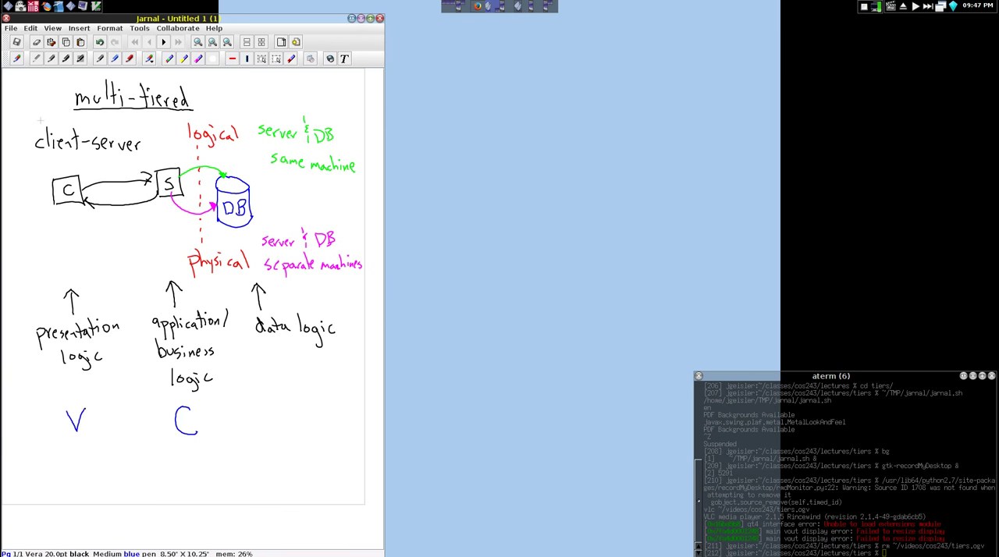
drag(293, 406, 292, 437)
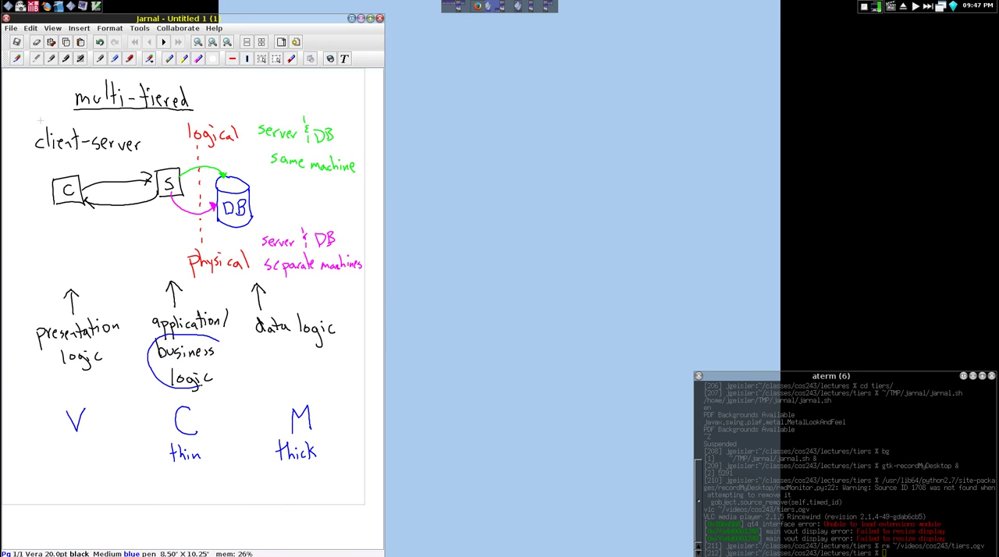
drag(214, 367, 269, 426)
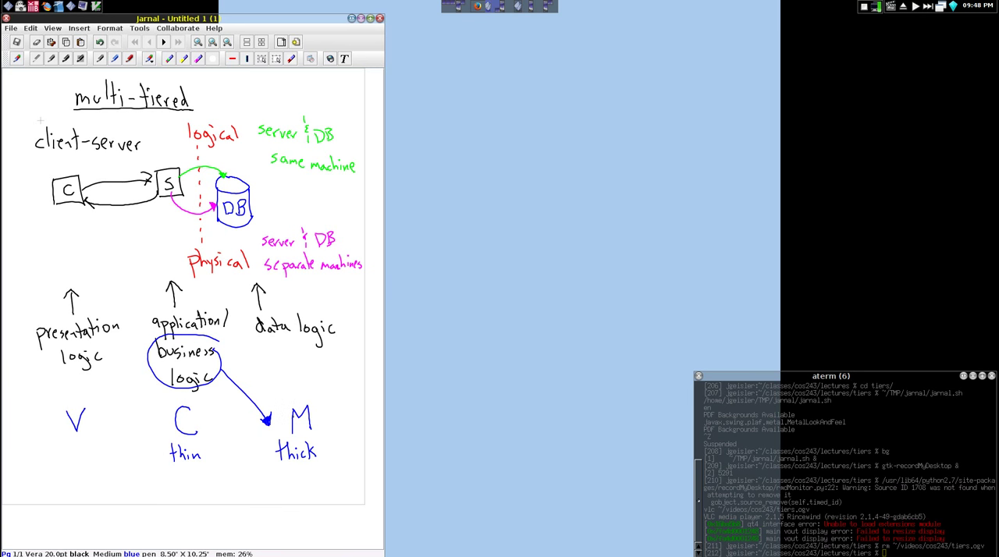
click(285, 419)
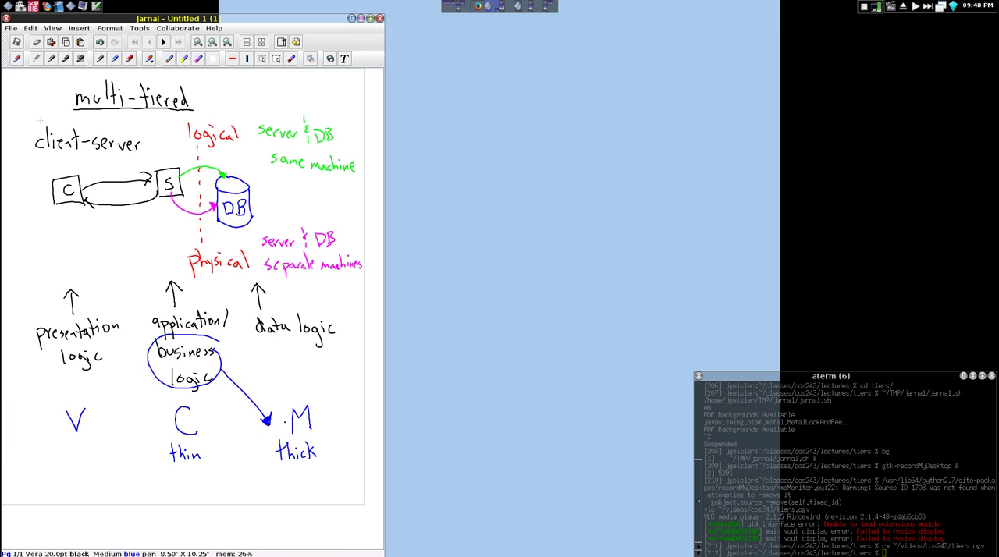